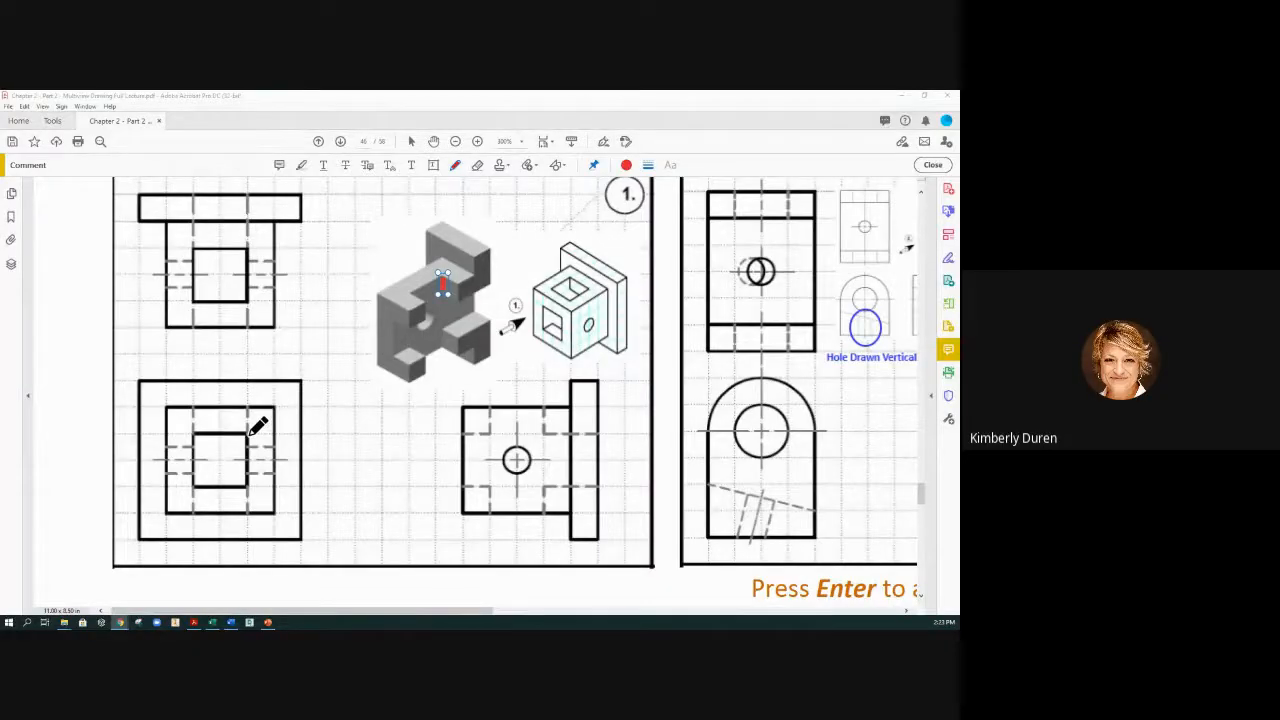
Sketch a red check mark inside the square hole of the lower-left view
left_click_drag(258, 430, 224, 456)
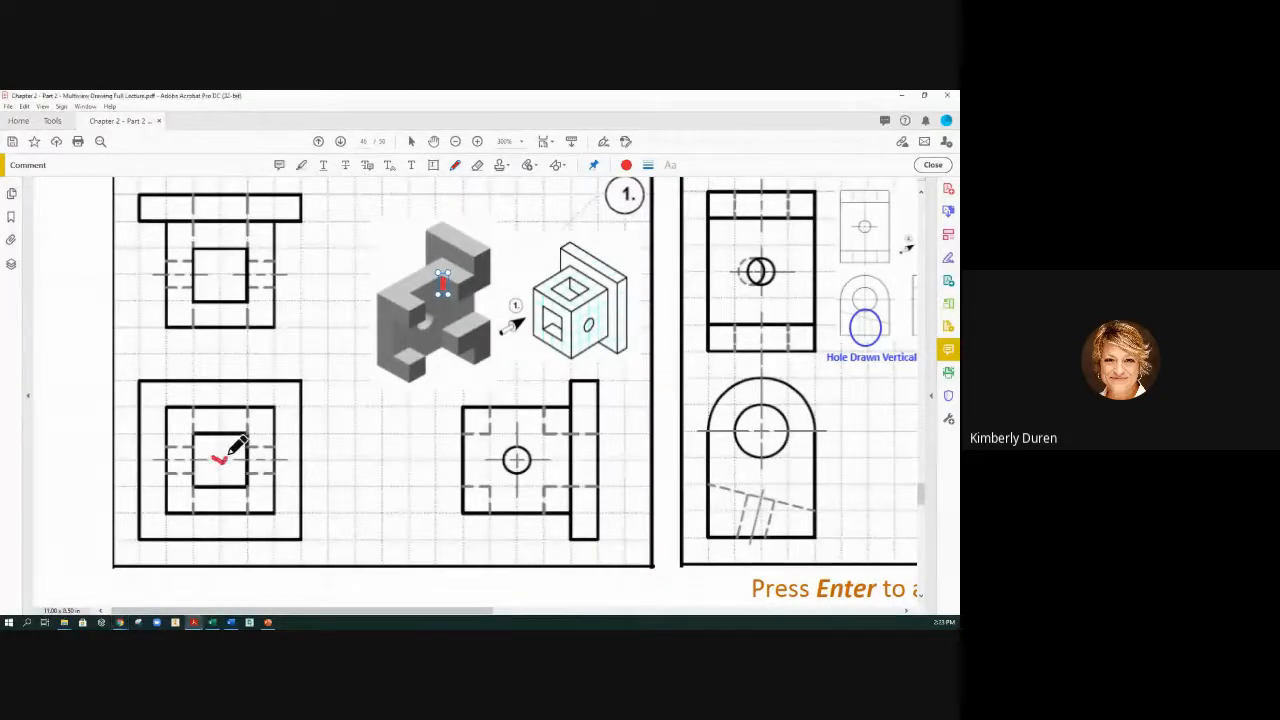
left_click_drag(212, 464, 236, 444)
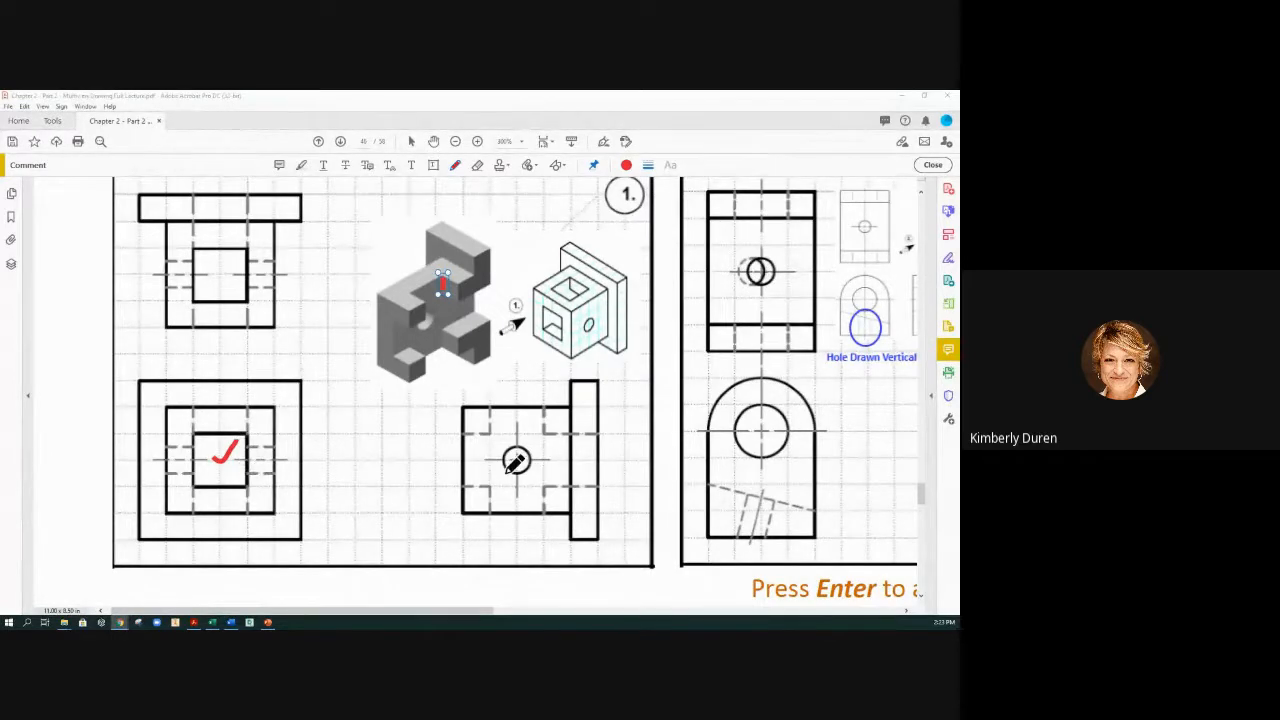
Draw two red projection lines from the square hole across to the round hole in the lower-middle view
left_click_drag(270, 470, 516, 460)
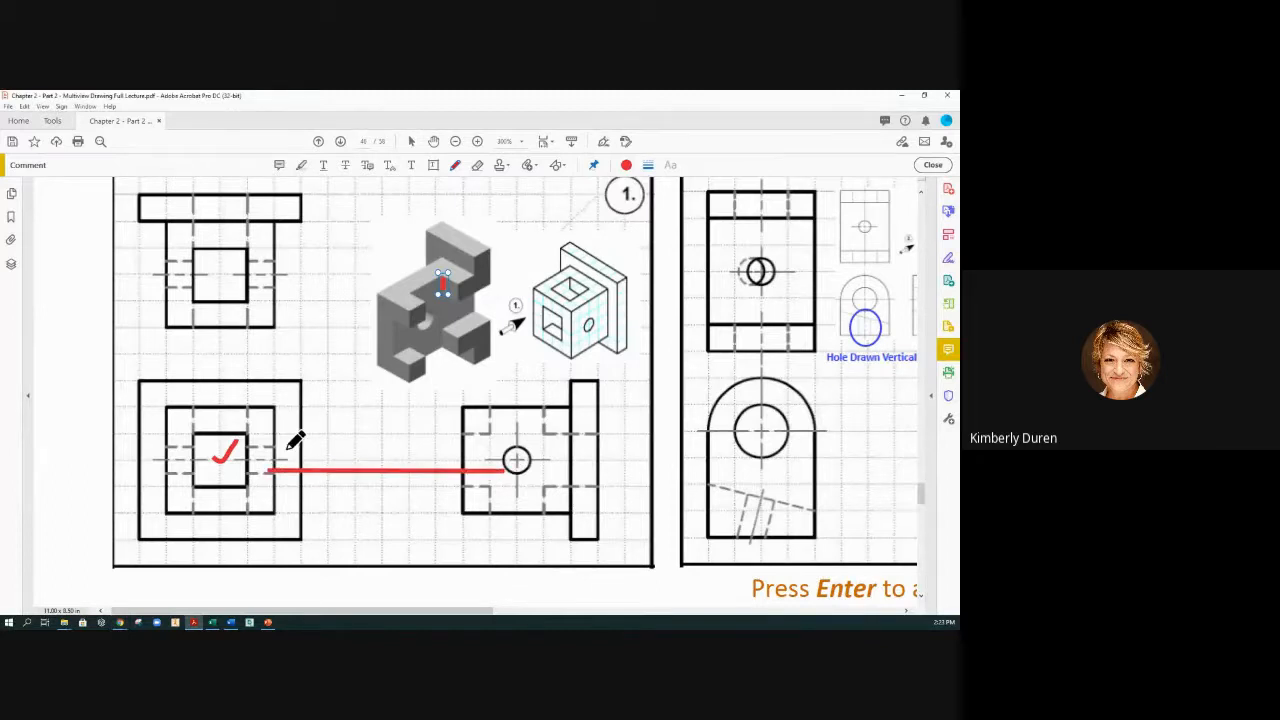
left_click_drag(270, 450, 516, 460)
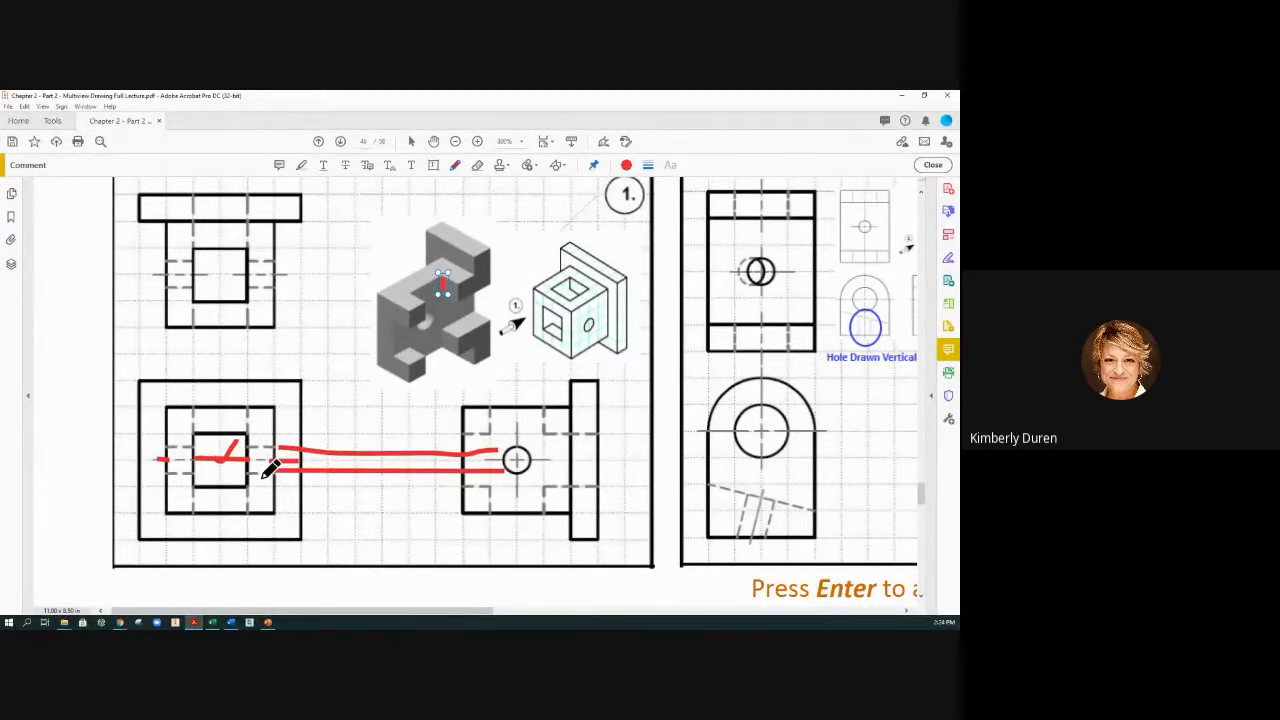
mouse_move(460, 420)
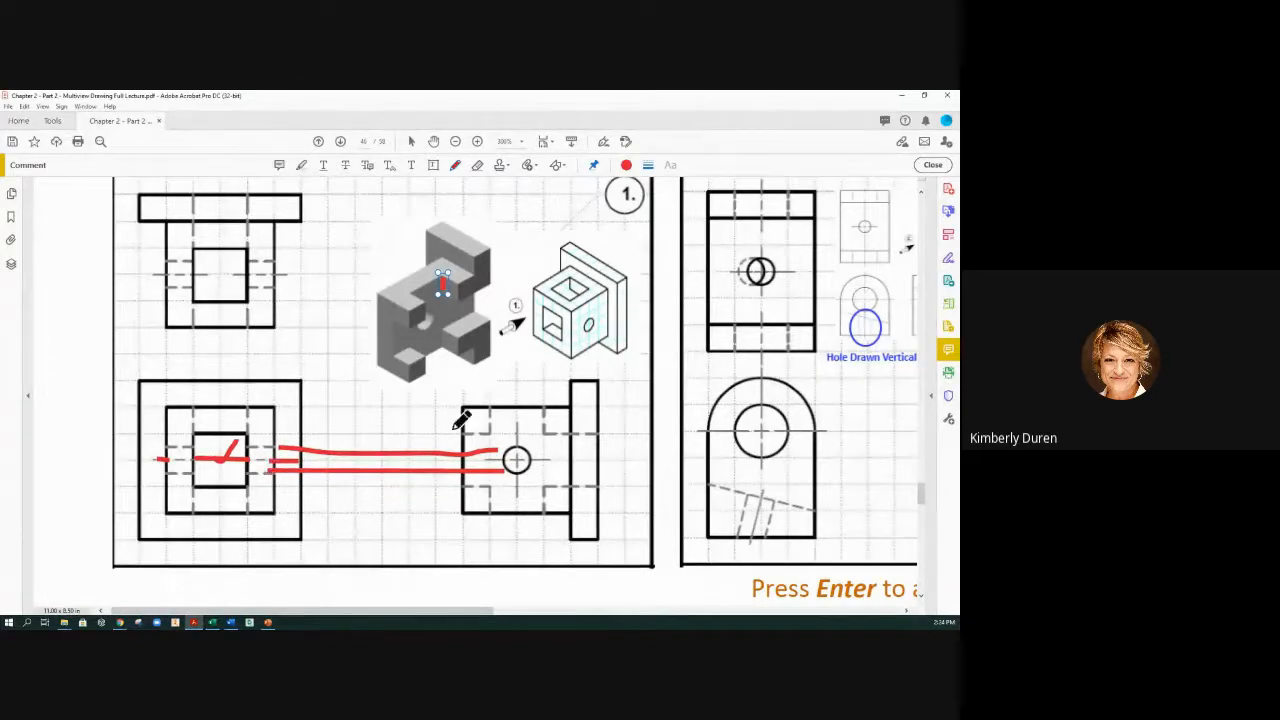
mouse_move(430, 408)
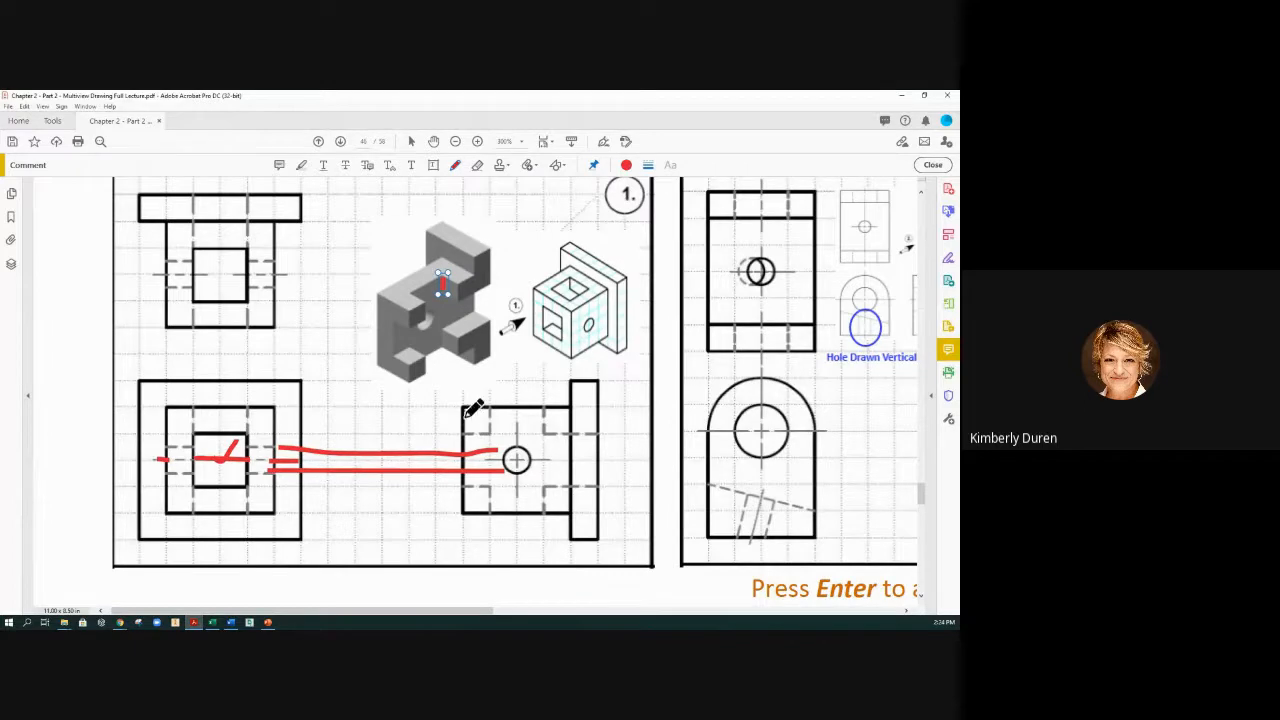
mouse_move(576, 460)
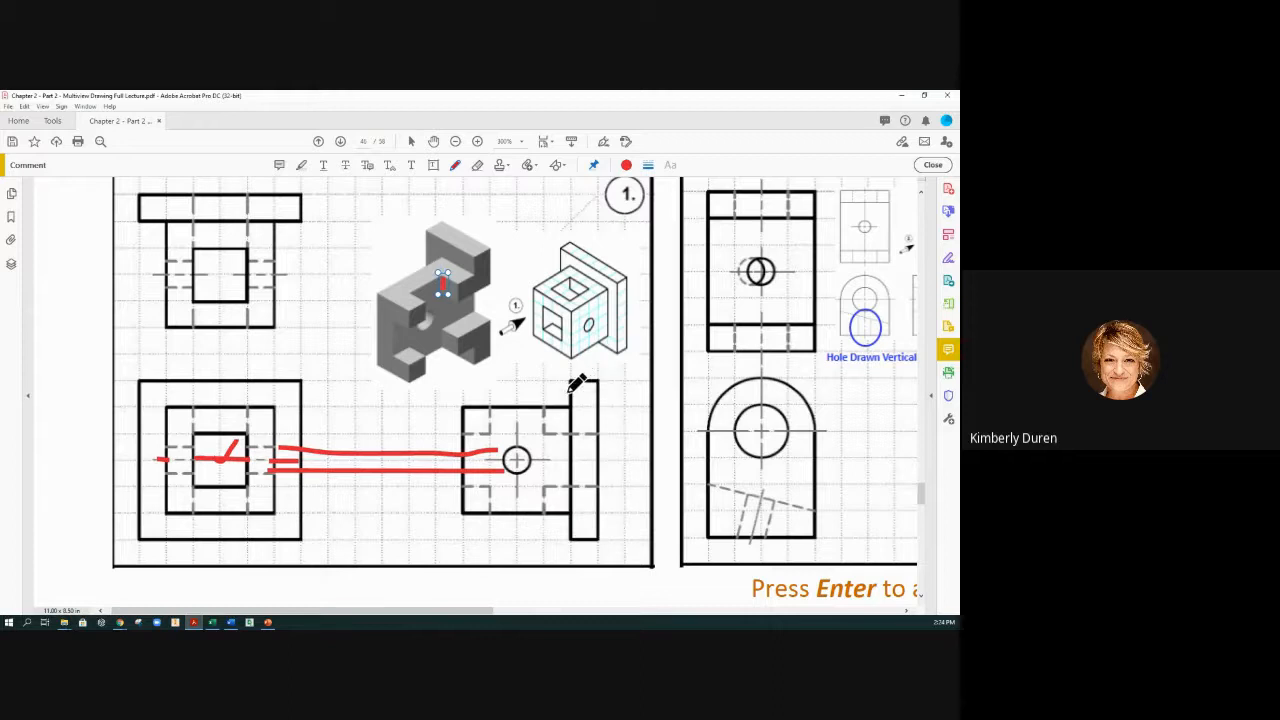
mouse_move(556, 444)
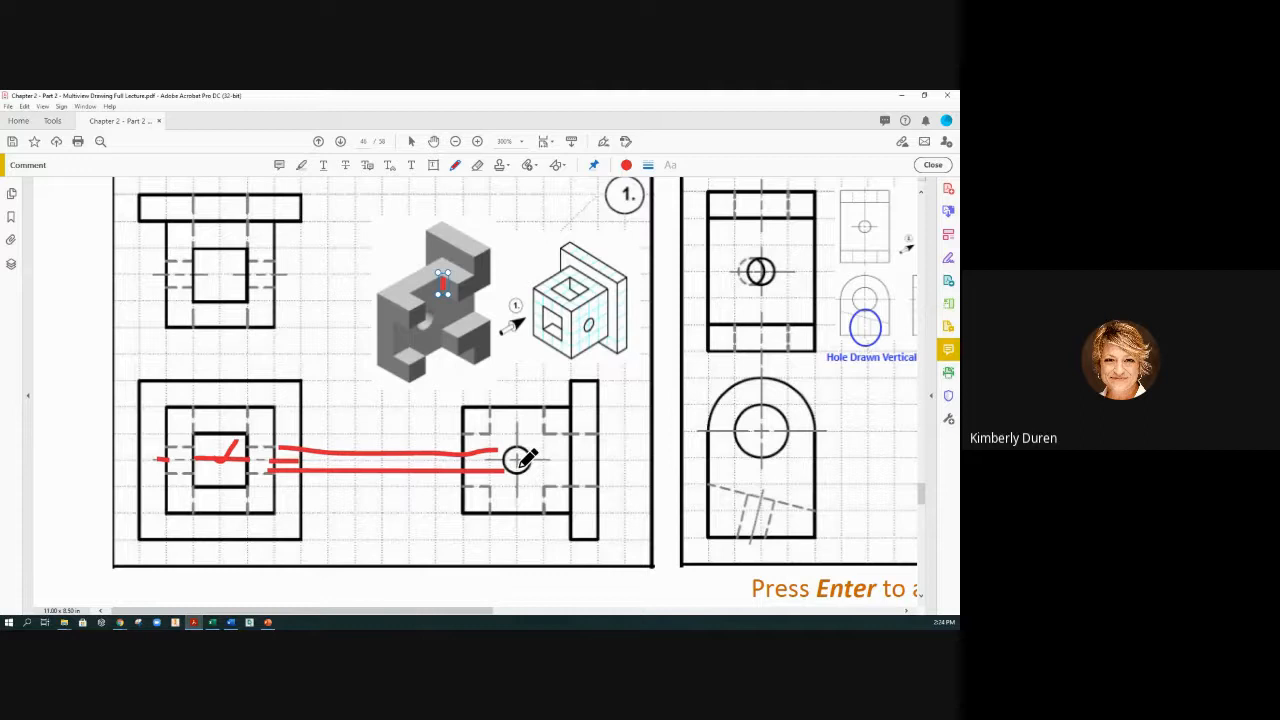
mouse_move(520, 440)
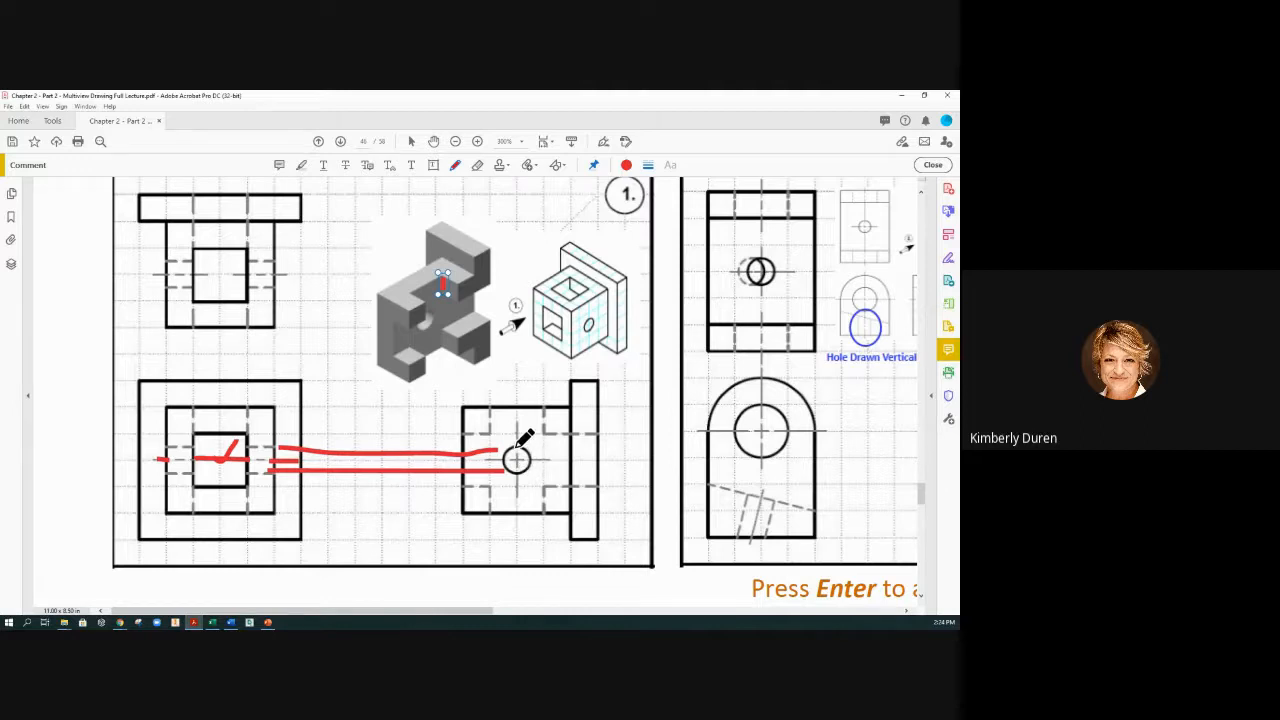
mouse_move(540, 456)
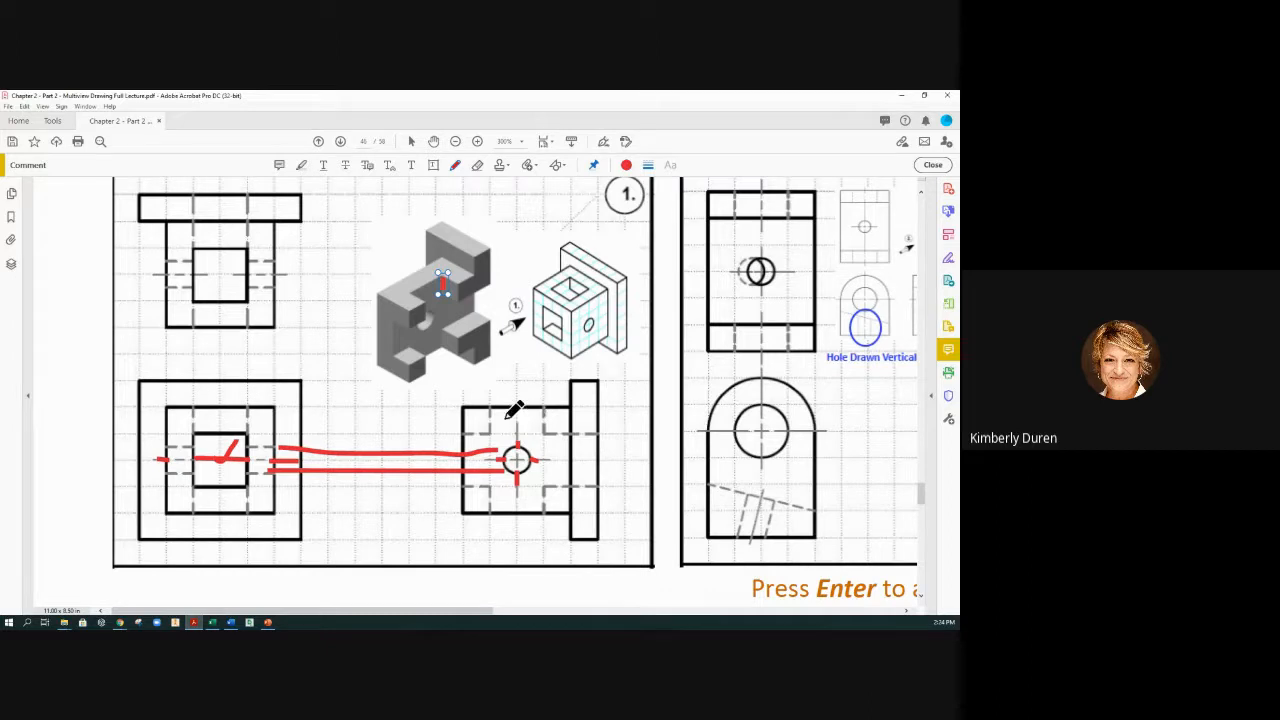
mouse_move(510, 414)
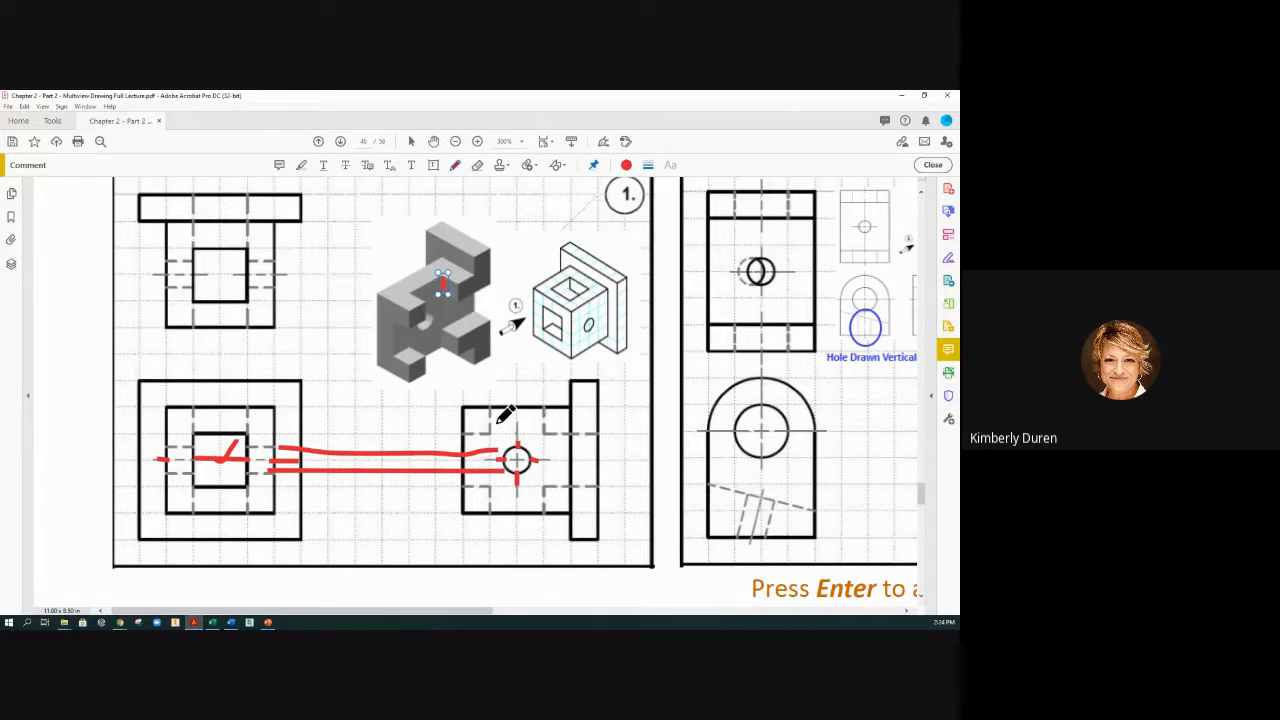
mouse_move(450, 264)
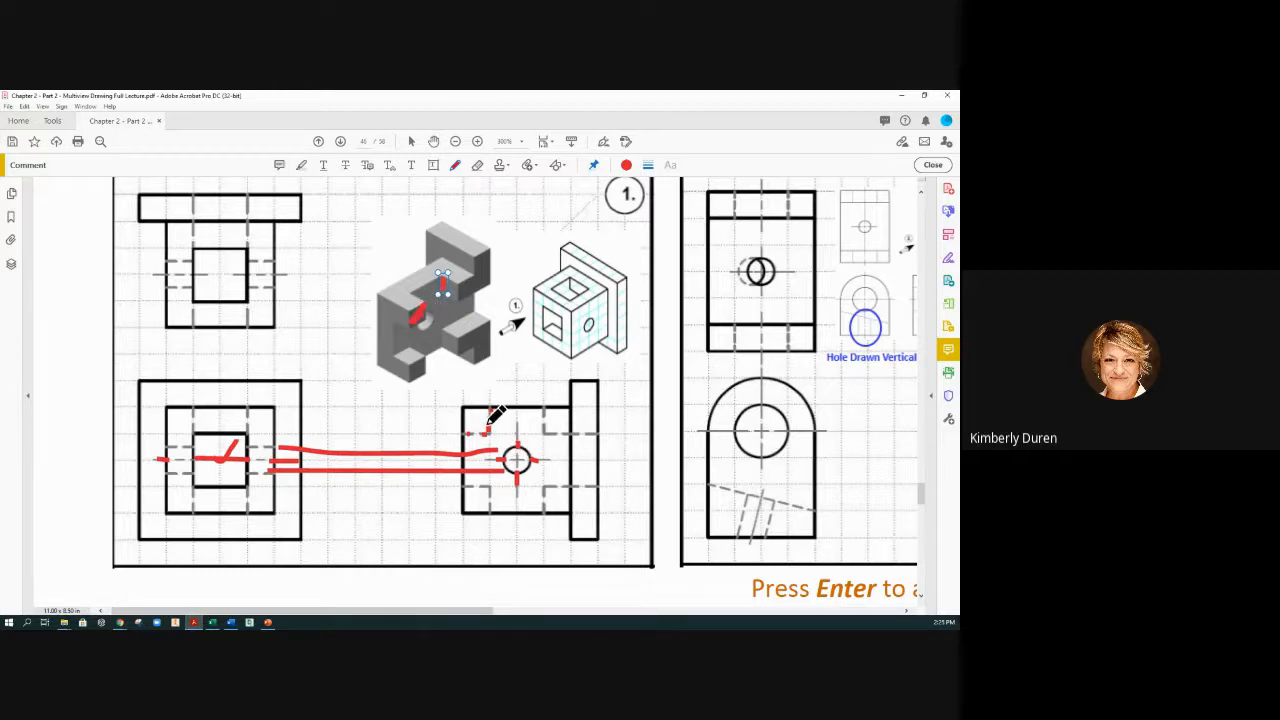
Draw a red line from the isometric model to the lower-middle view and mark its flange edges
left_click_drag(412, 318, 484, 410)
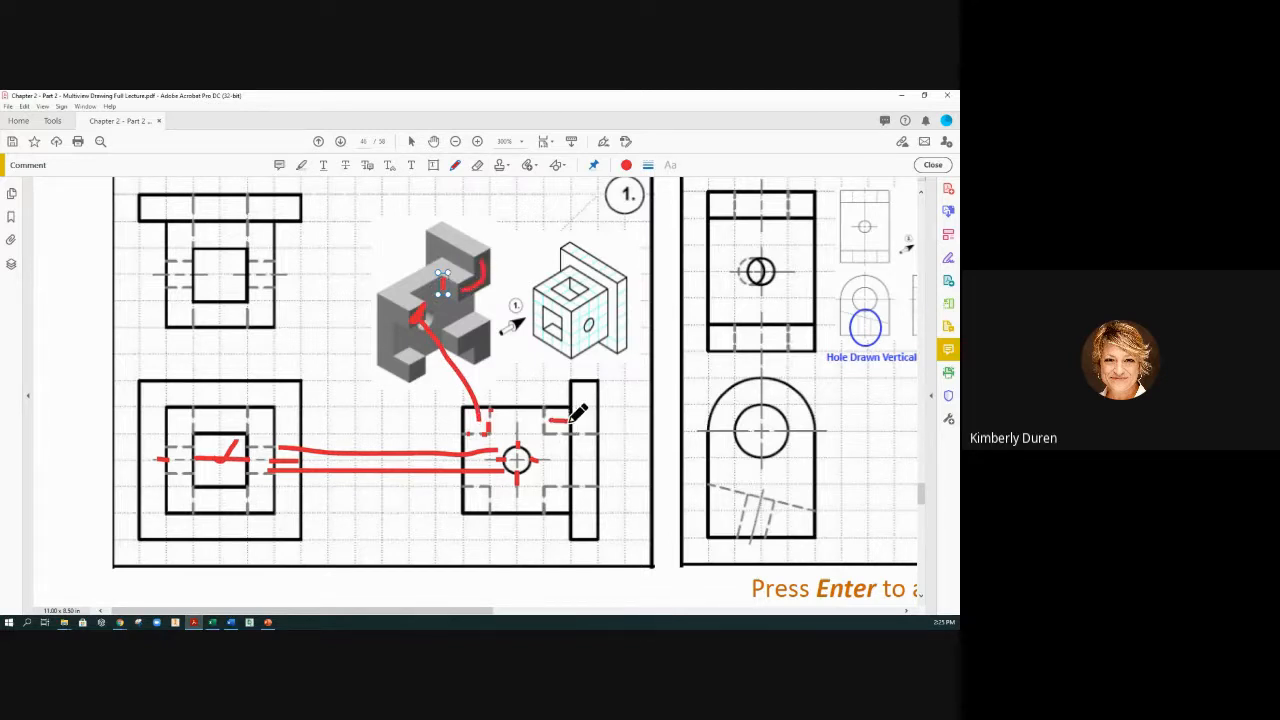
left_click_drag(570, 414, 590, 384)
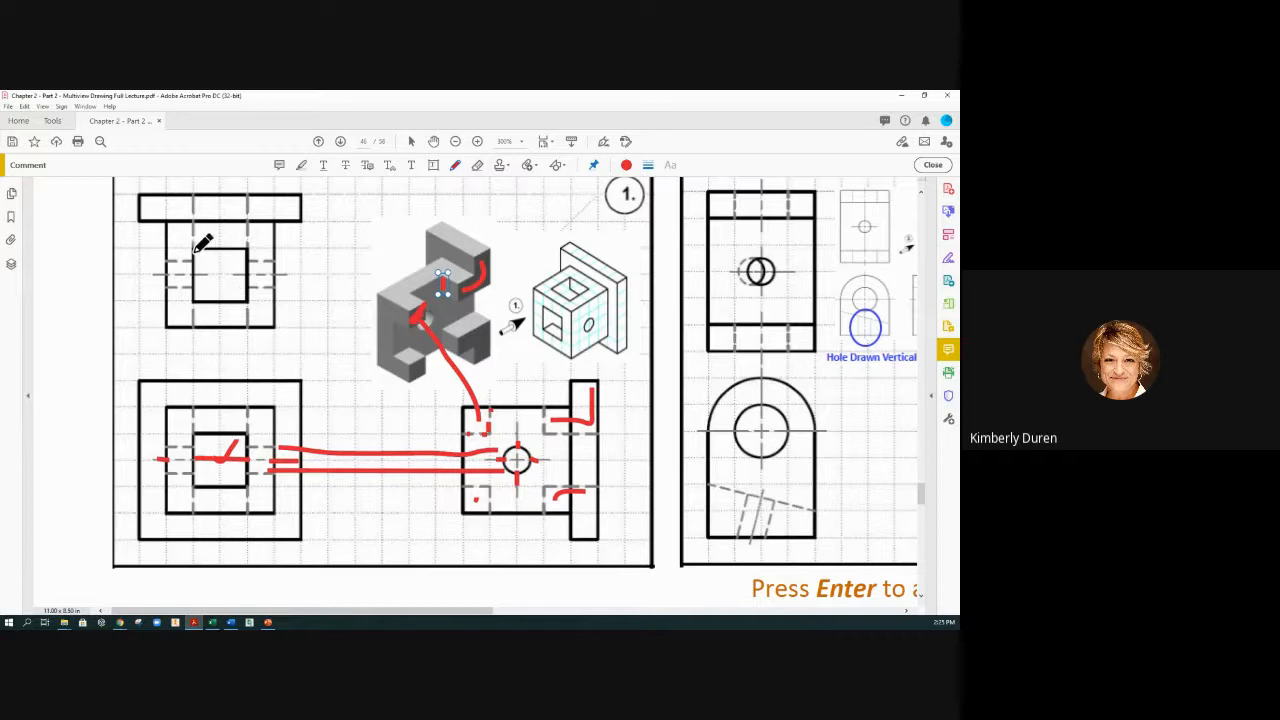
mouse_move(256, 240)
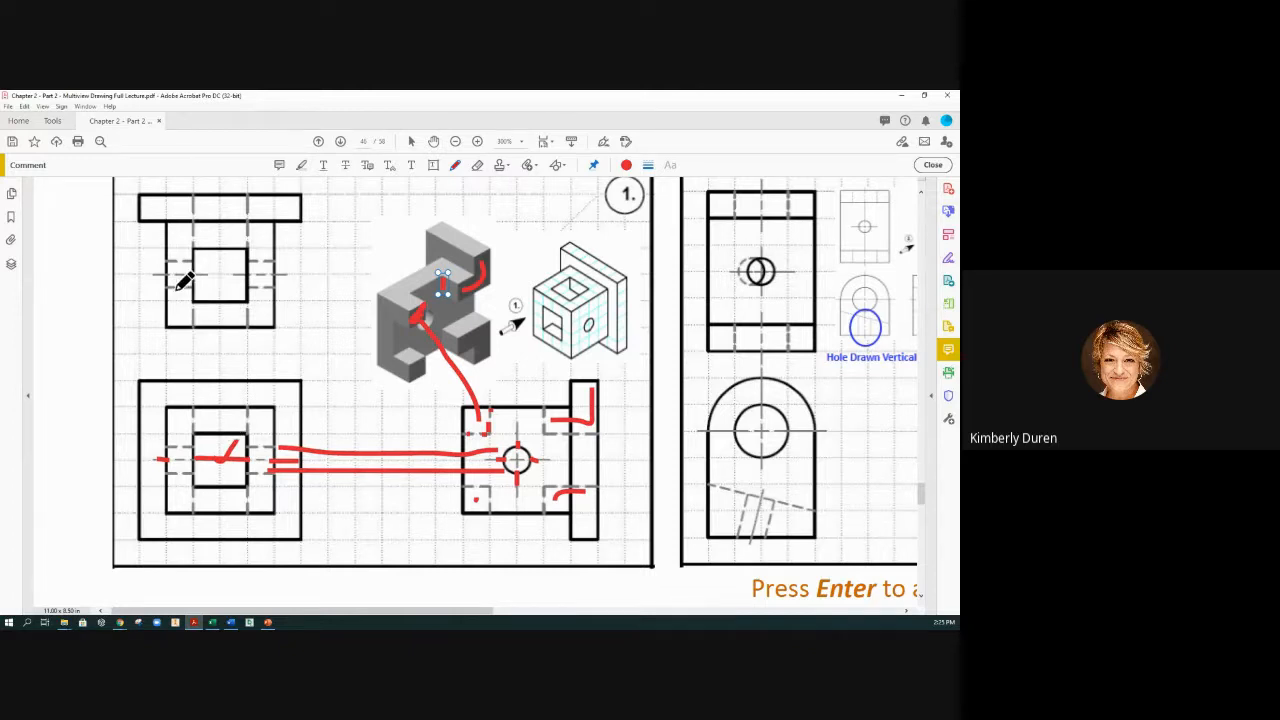
Draw a red horizontal stroke across the square hole in the upper-left view
left_click_drag(190, 276, 240, 270)
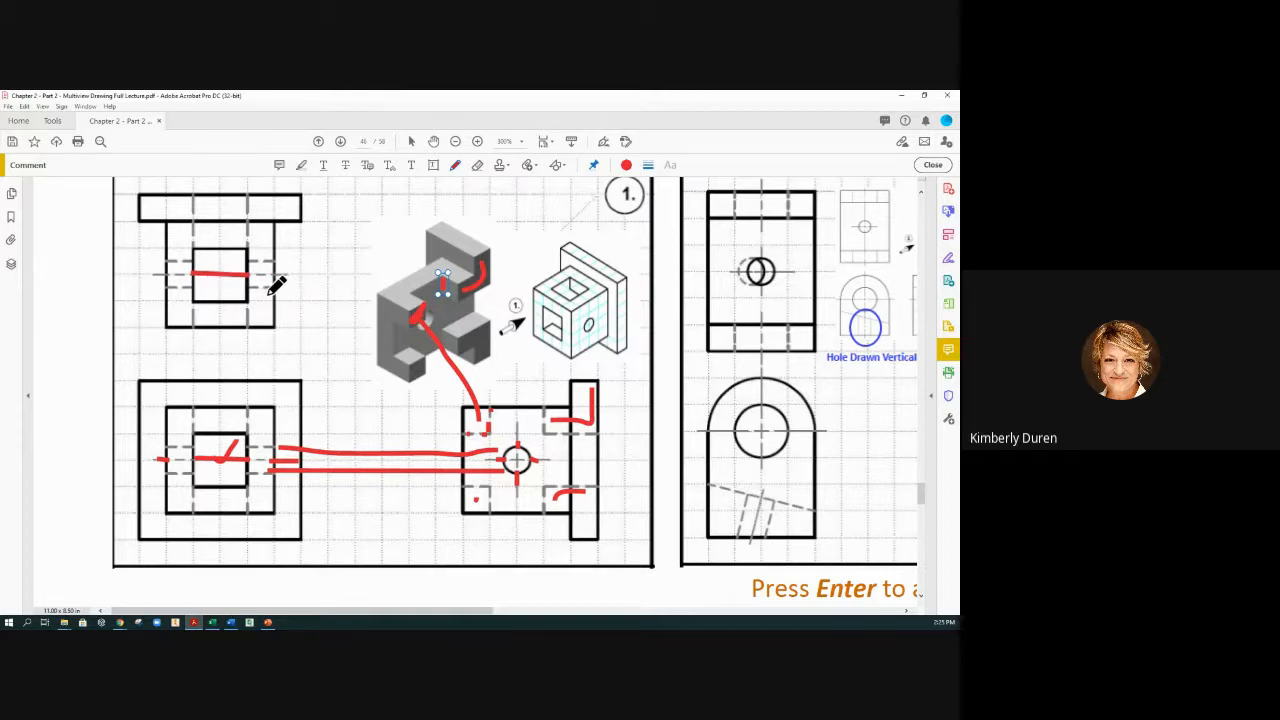
mouse_move(200, 240)
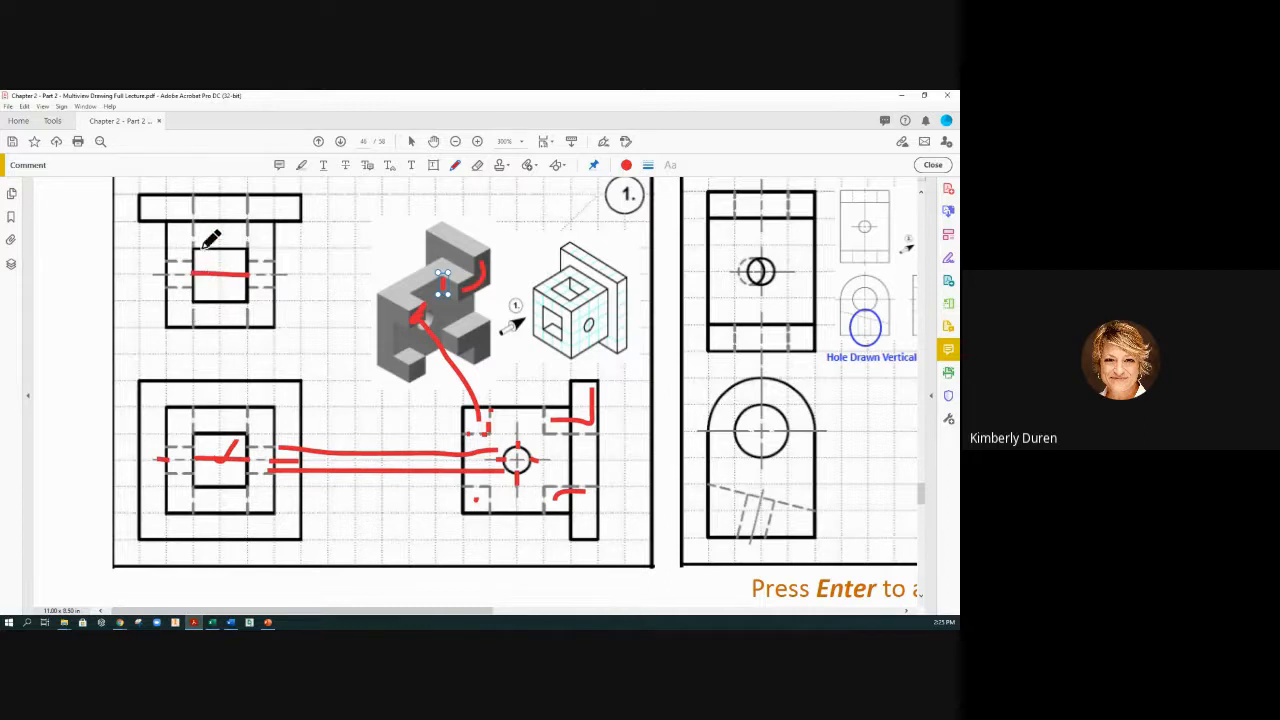
mouse_move(256, 304)
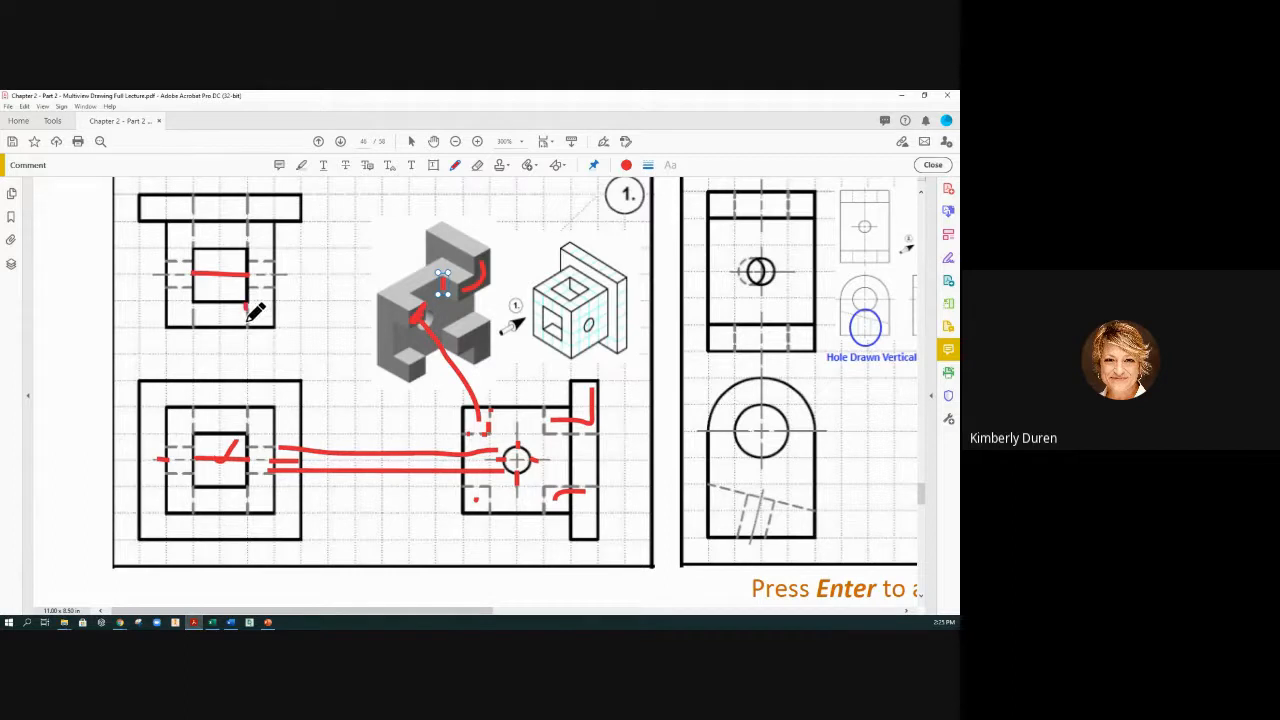
mouse_move(224, 302)
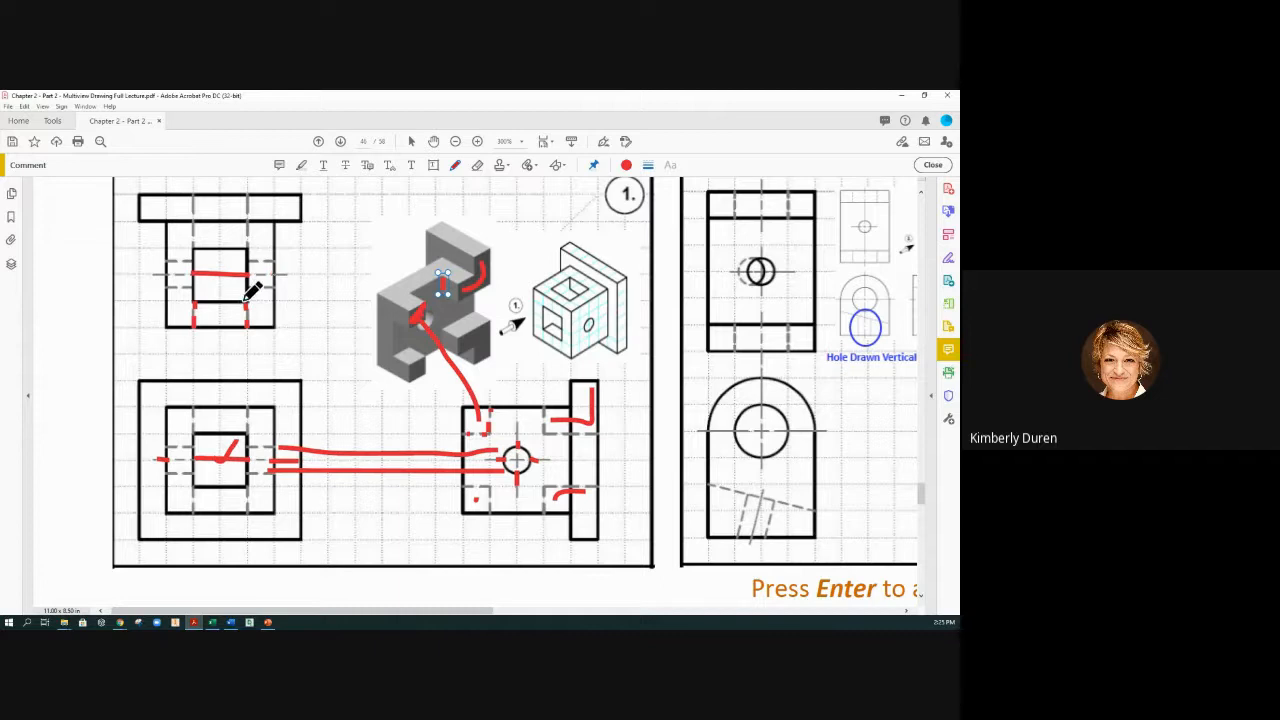
mouse_move(252, 248)
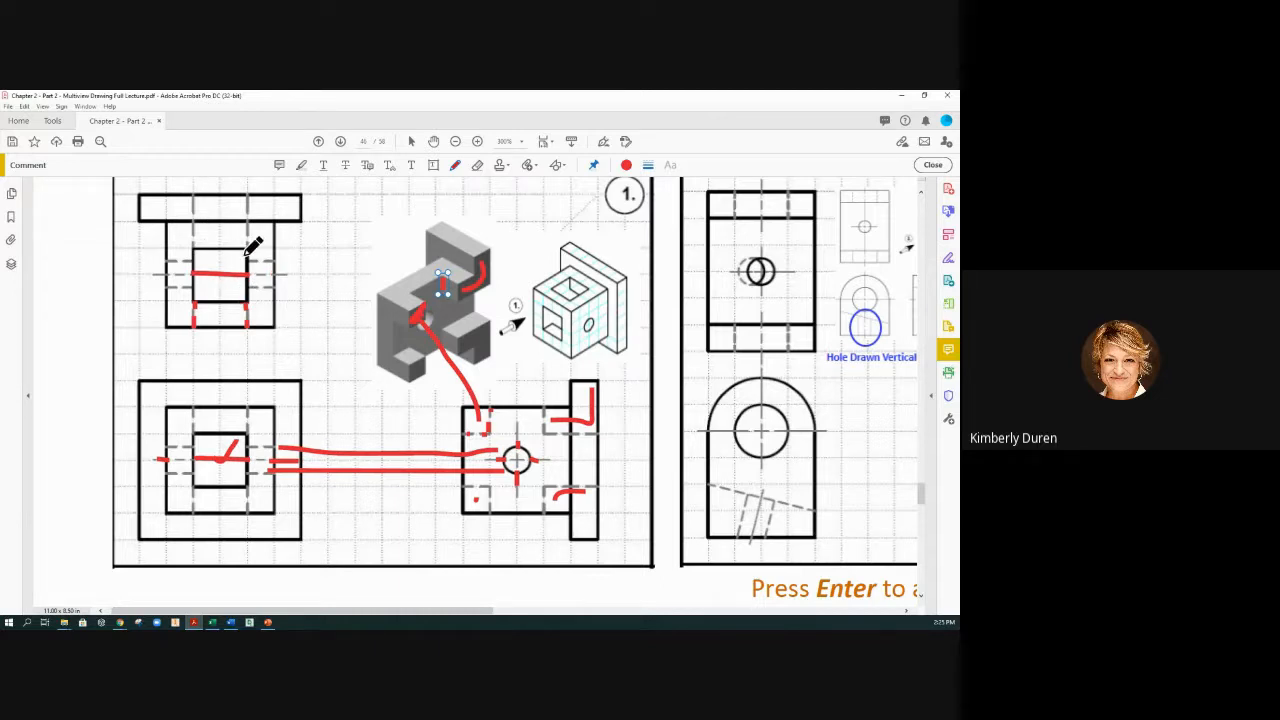
mouse_move(262, 300)
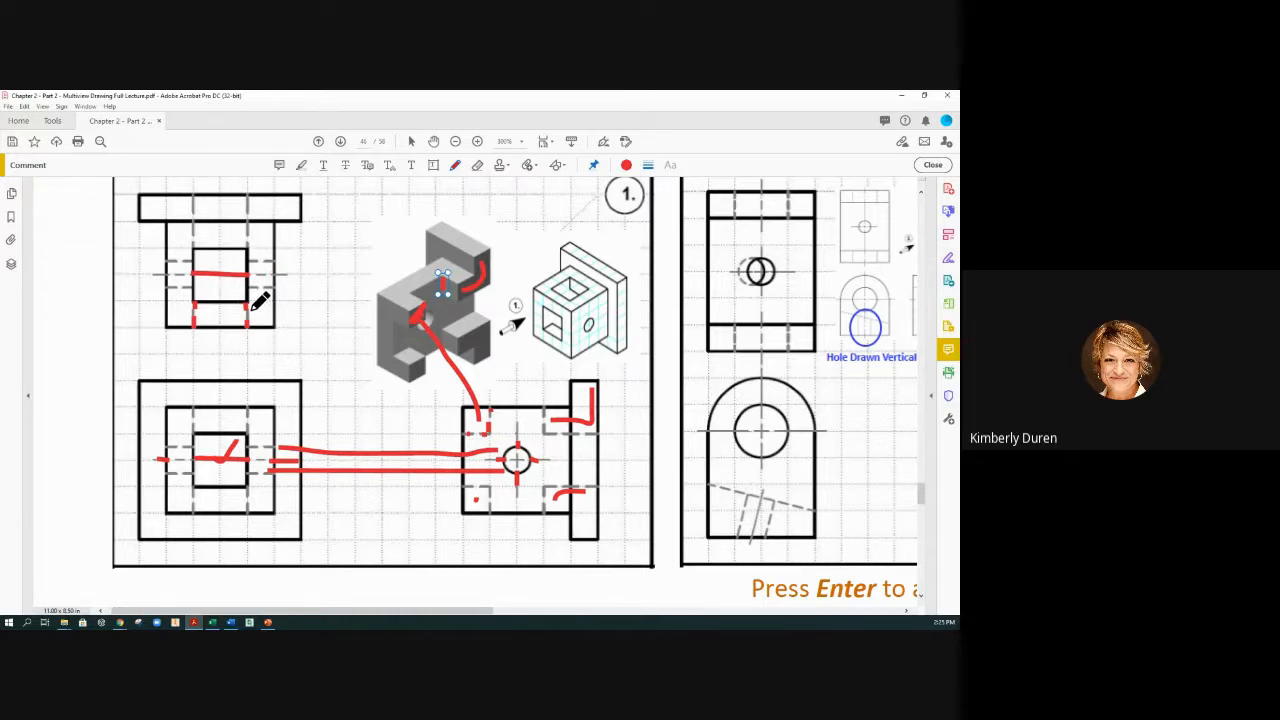